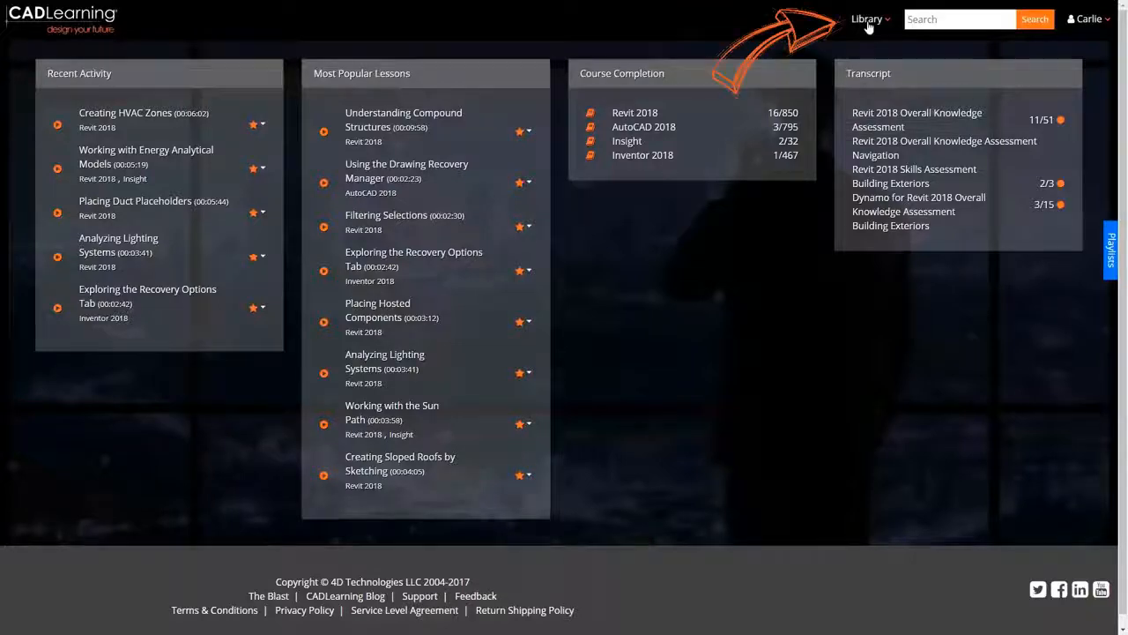
Step: Browse the Library catalog of software titles and scroll through the Revit 2018 course page
click(863, 18)
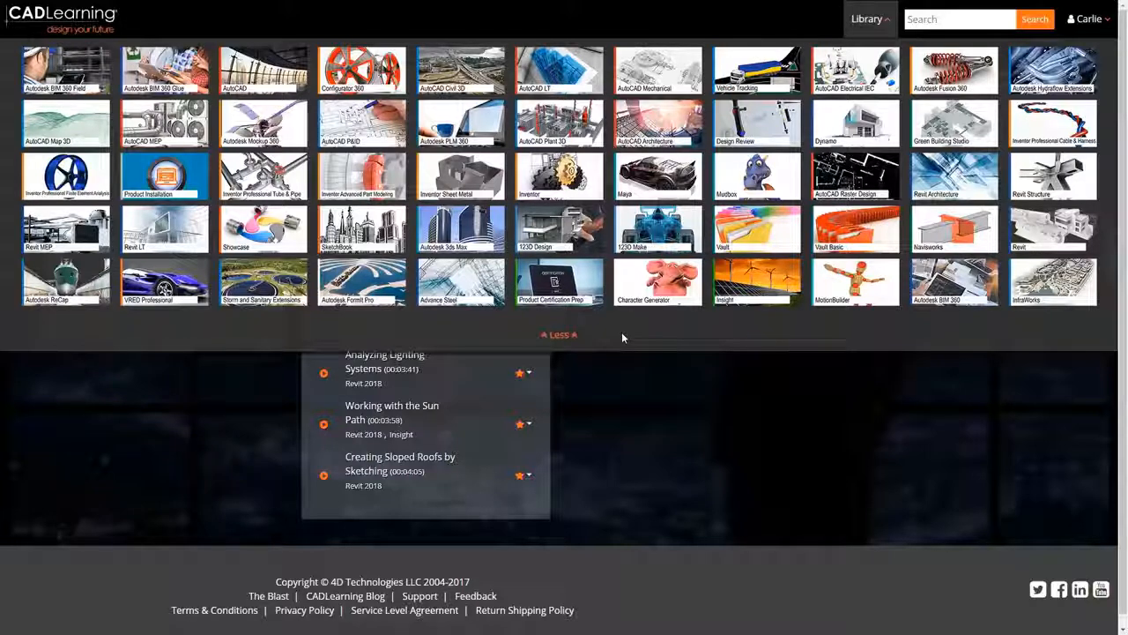
mouse_move(1045, 335)
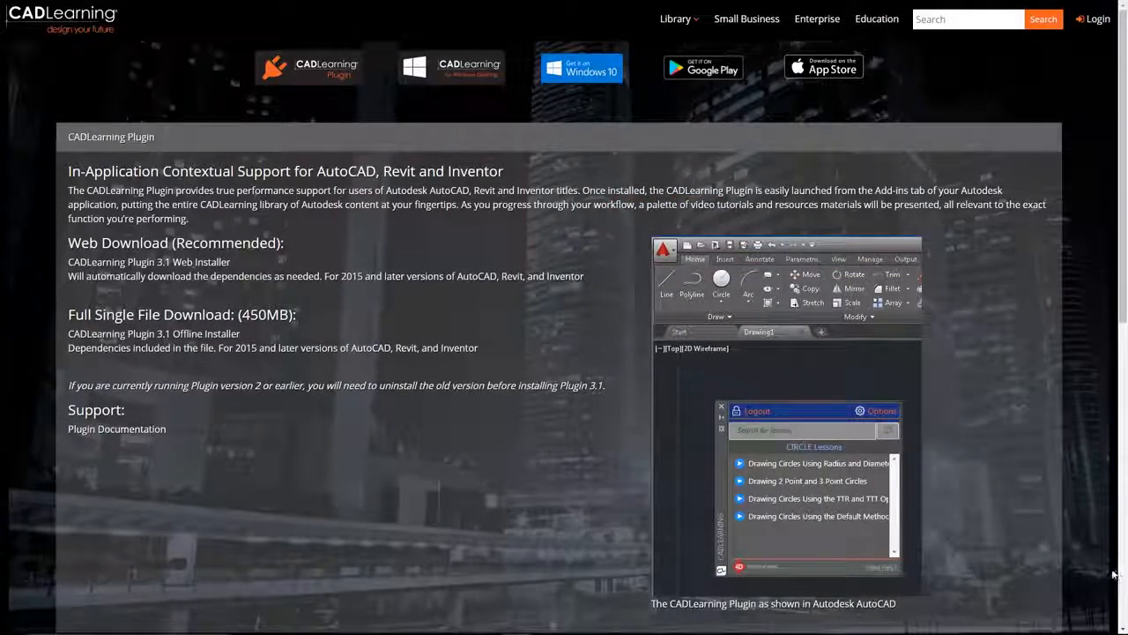
scroll(down, 3)
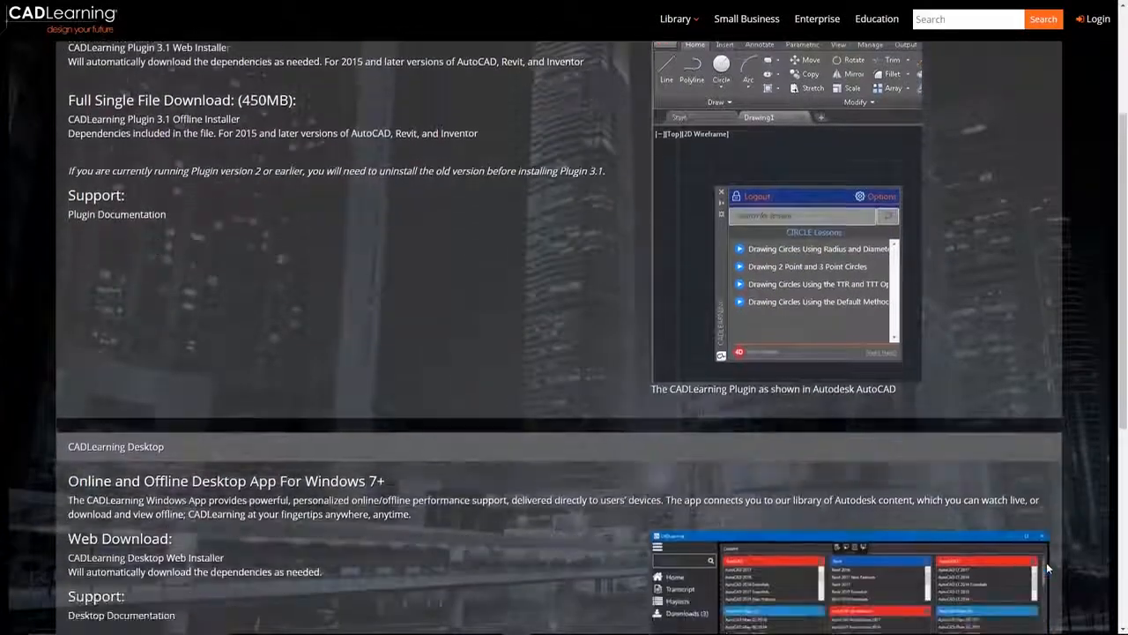
scroll(down, 3)
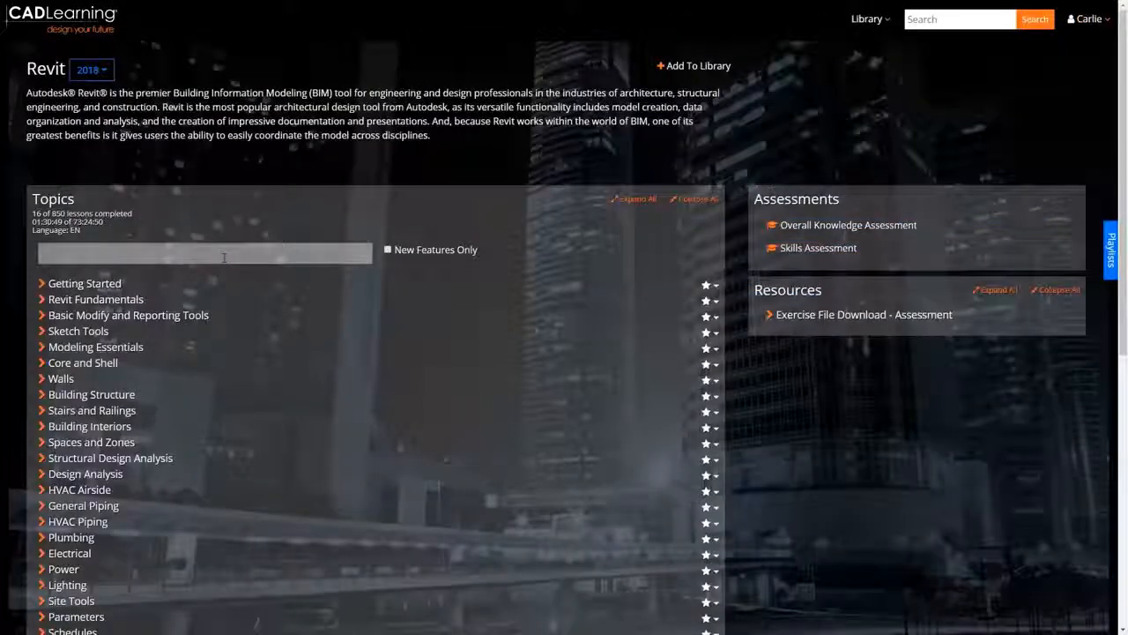
Step: Filter Revit topics by 'energy' and open the Understanding Schematic Types lesson
text(energy)
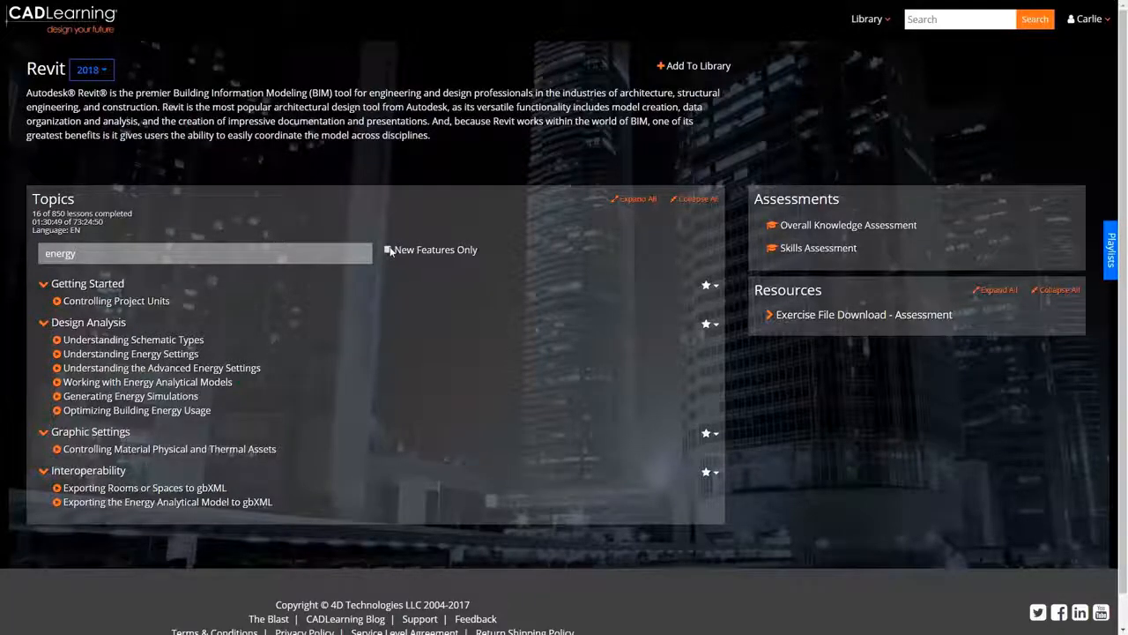
click(133, 339)
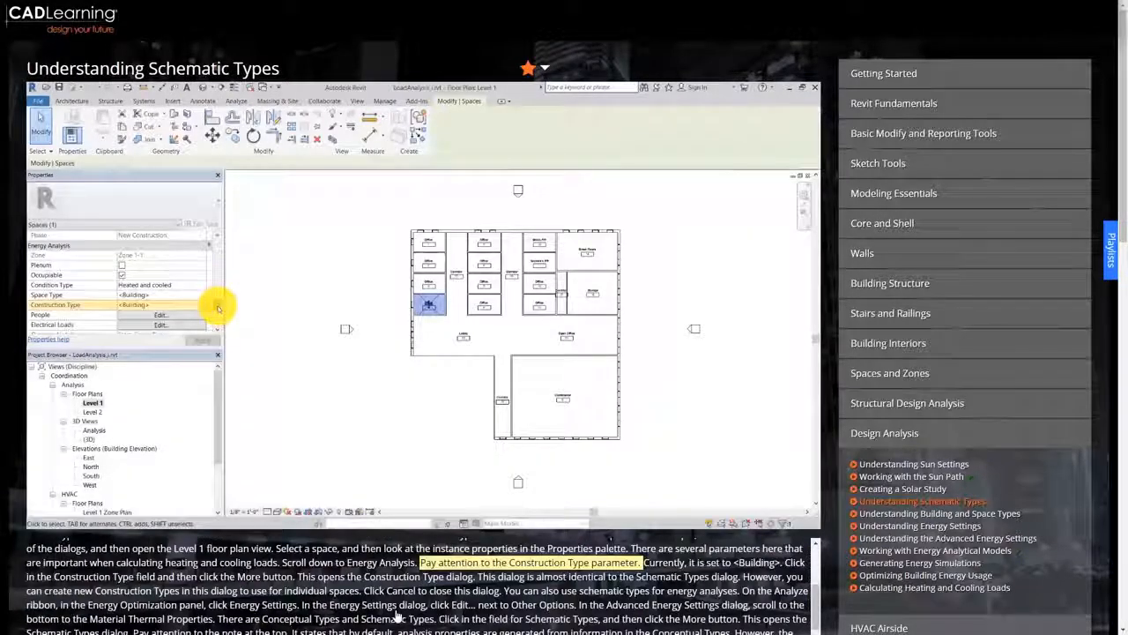
Step: Play the lesson and download the LoadAnalysis_i.rvt exercise file from Resources
click(703, 517)
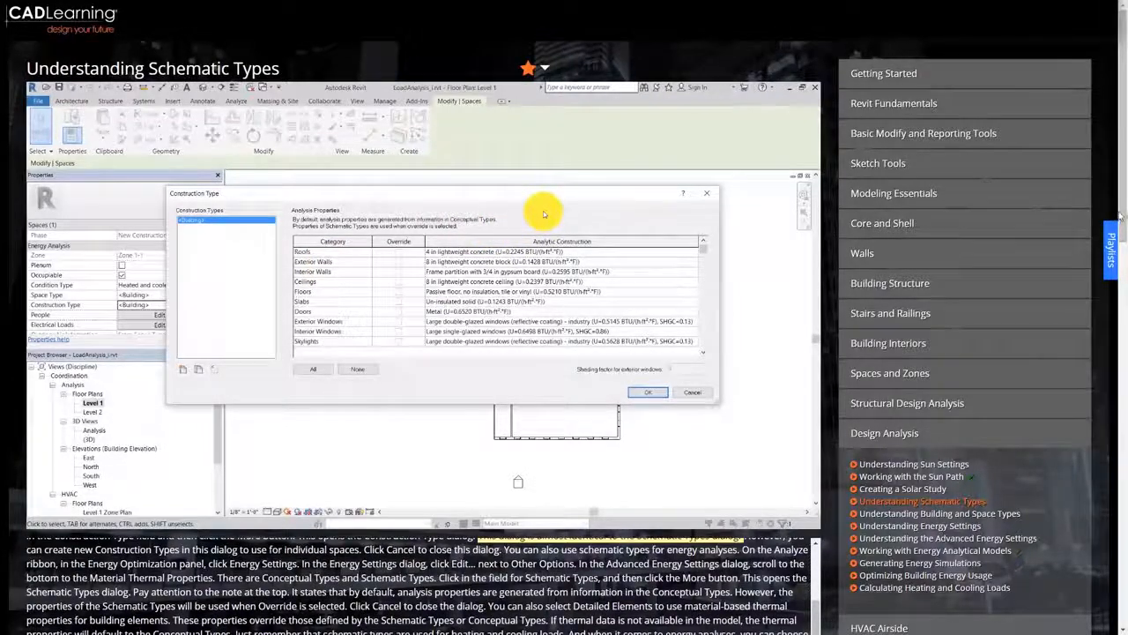
scroll(down, 3)
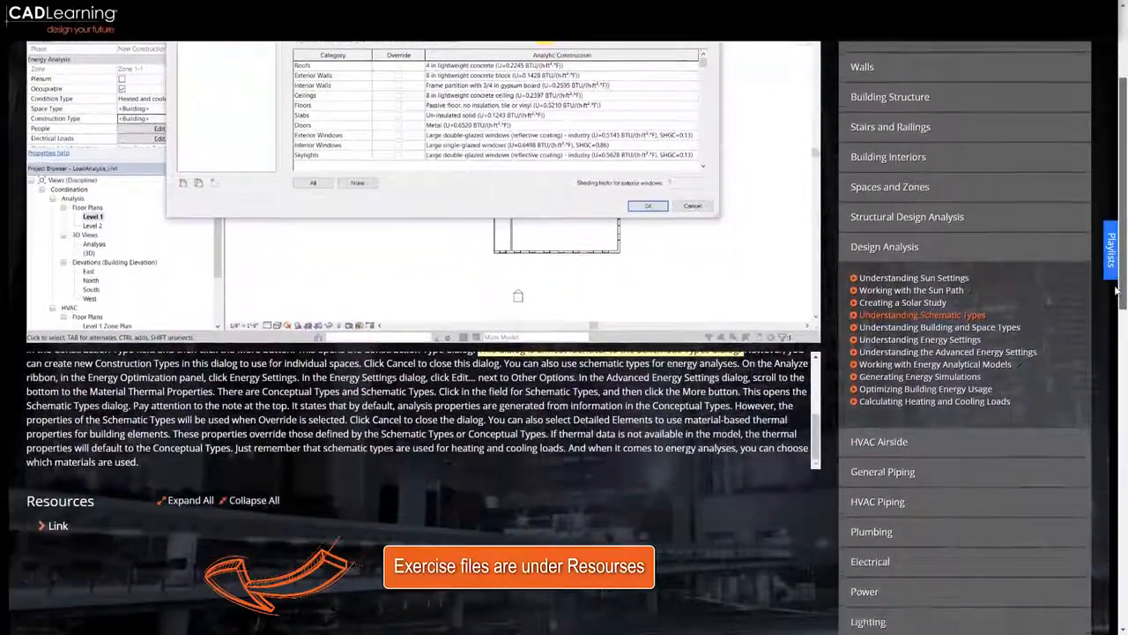
click(43, 525)
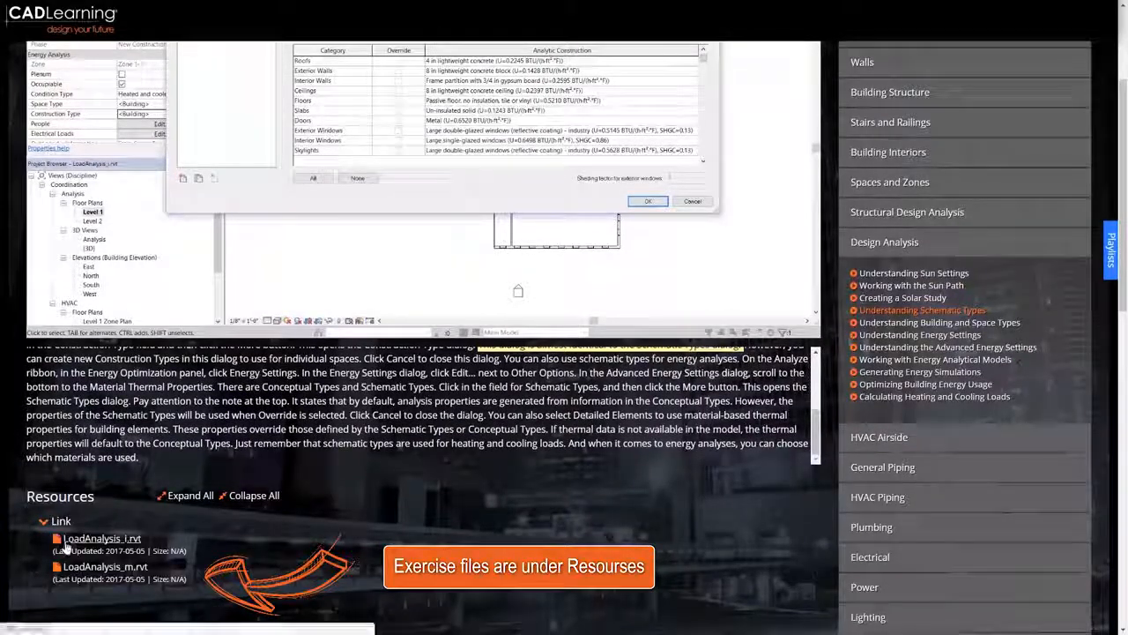
click(101, 539)
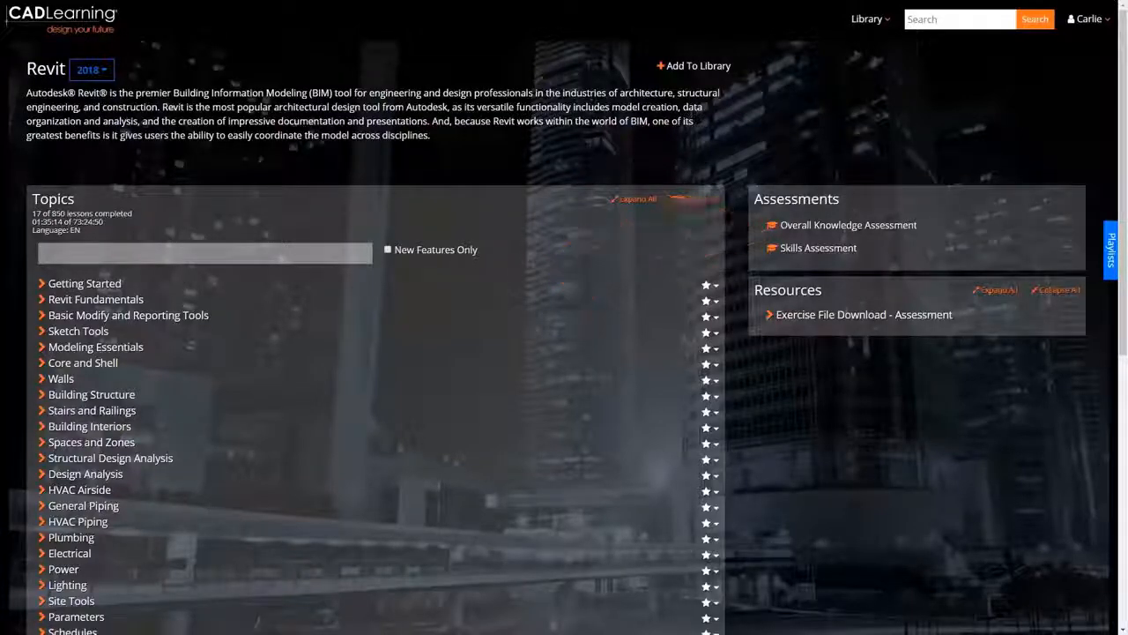
Step: Start the Revit 2018 Overall Knowledge Assessment and advance to its Question Review results
click(848, 225)
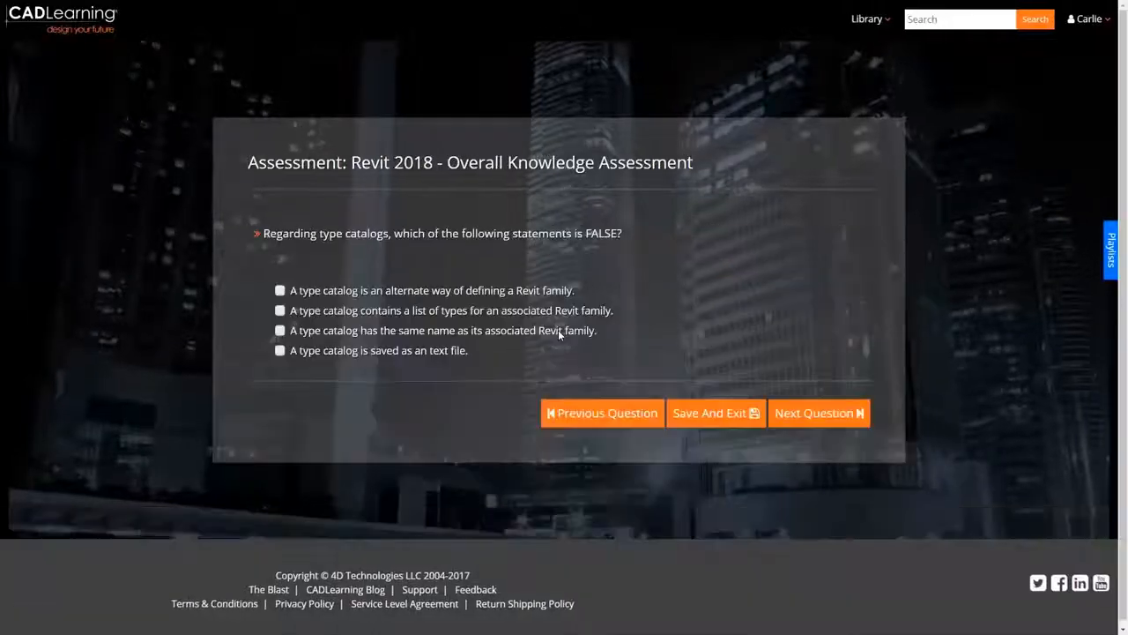
click(818, 412)
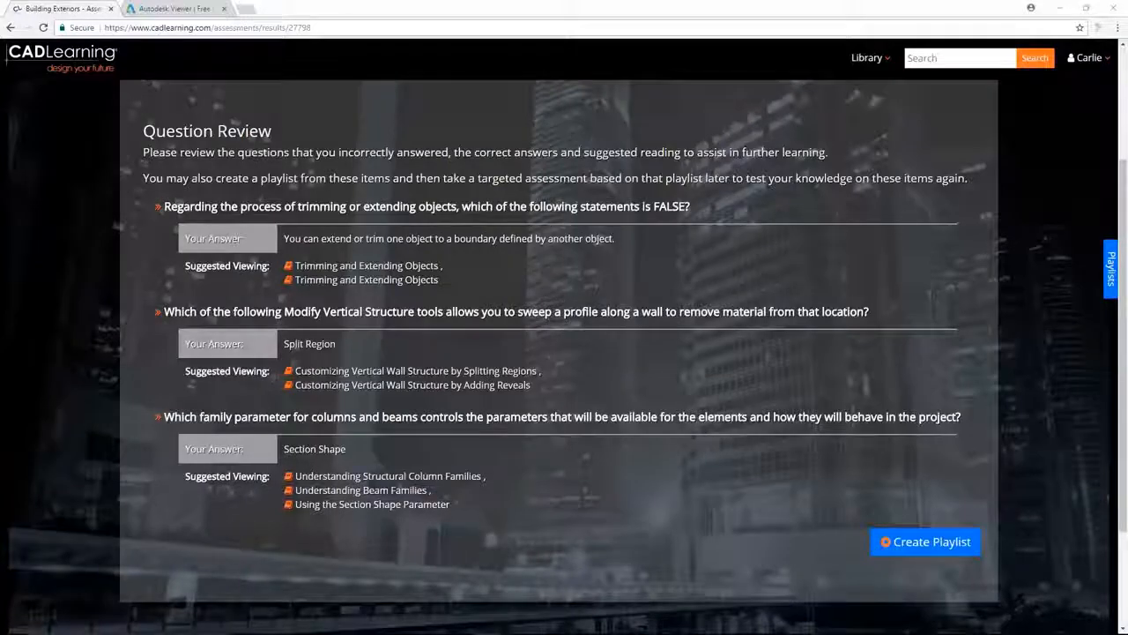
Step: Expand the Revit Skills Gap playlist in the Playlists panel and launch its assessment
click(950, 541)
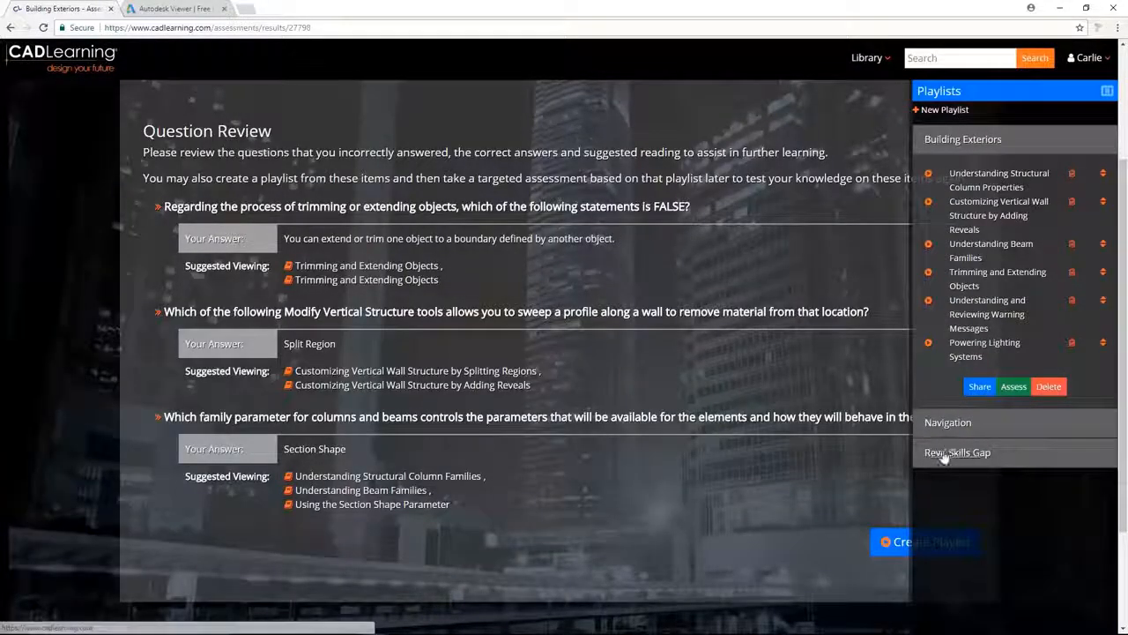
click(957, 453)
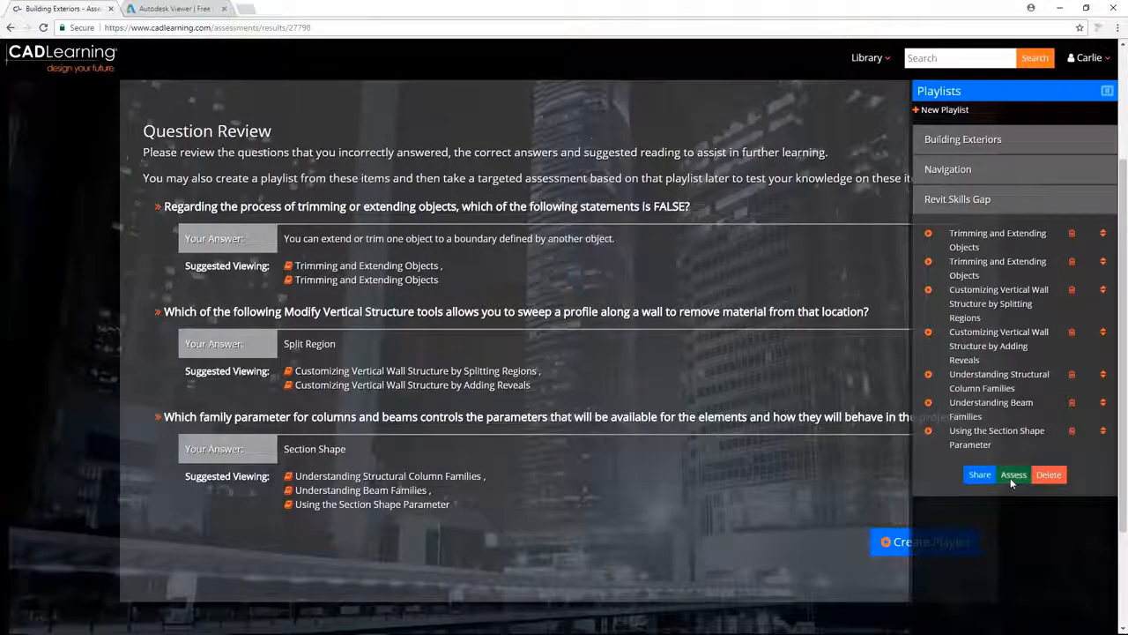
click(1012, 474)
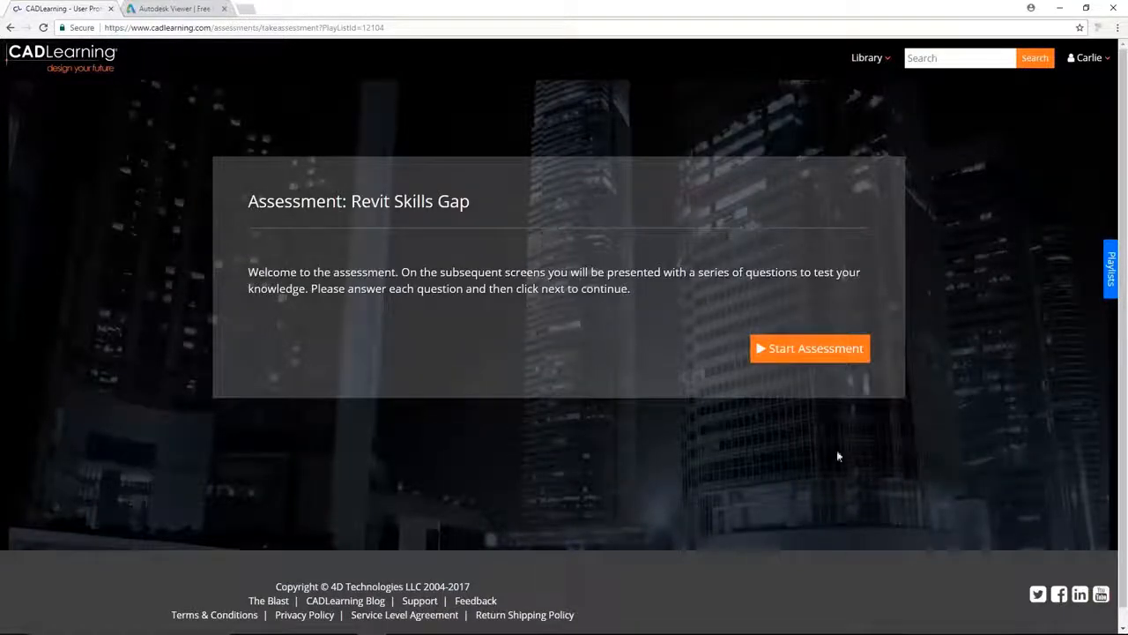
Step: Answer the Revit Skills Gap questions, choosing Material, and submit the assessment
click(809, 347)
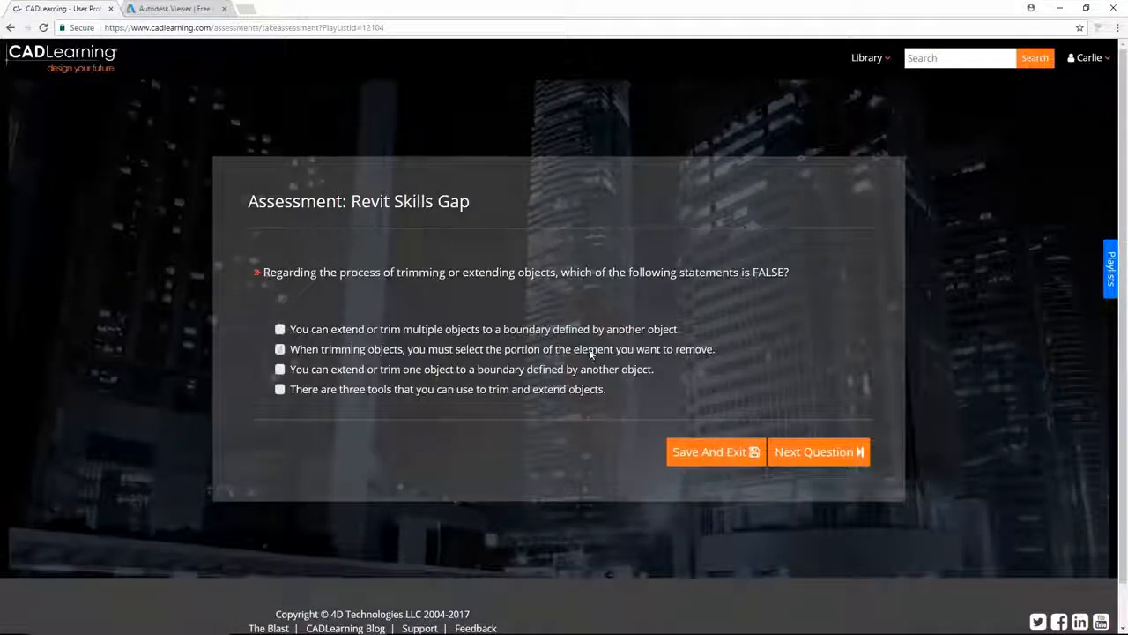
click(818, 452)
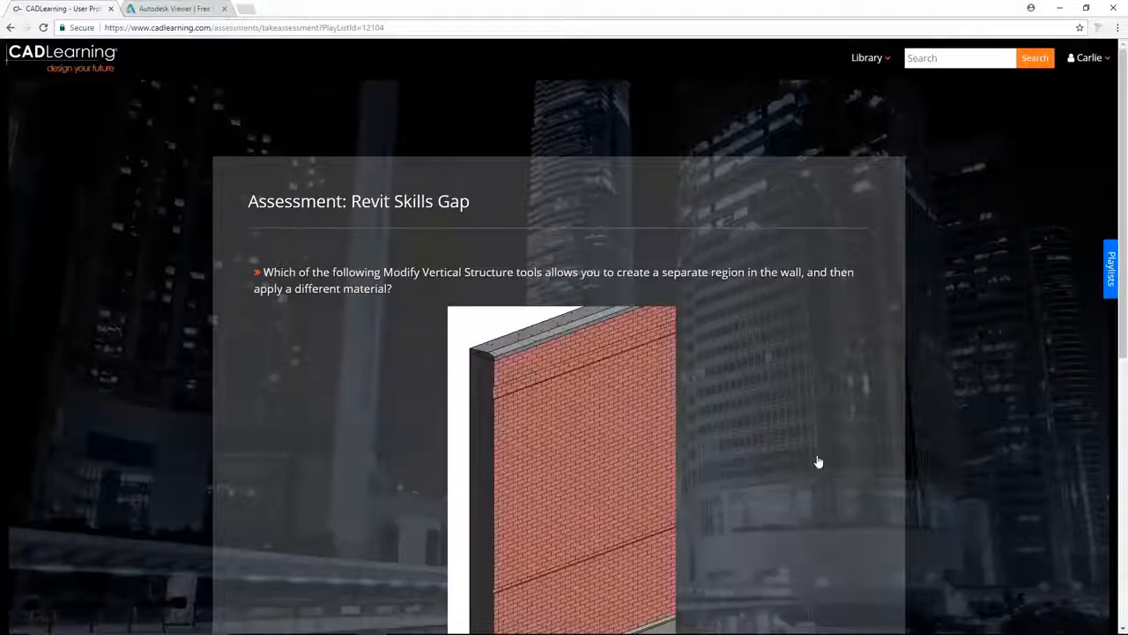
scroll(down, 3)
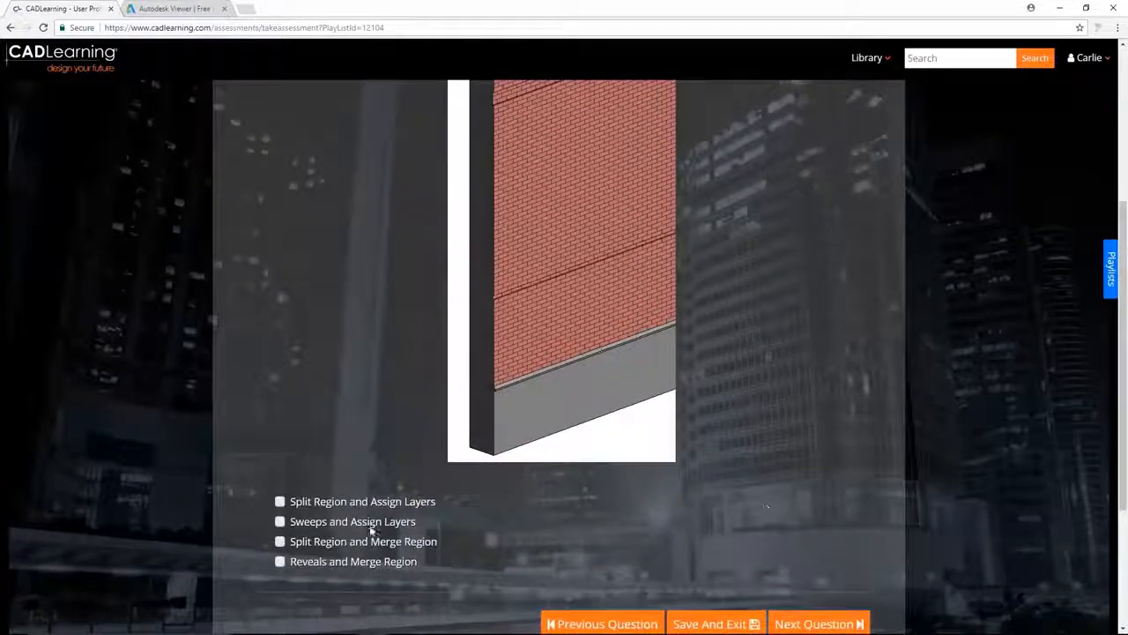
click(818, 623)
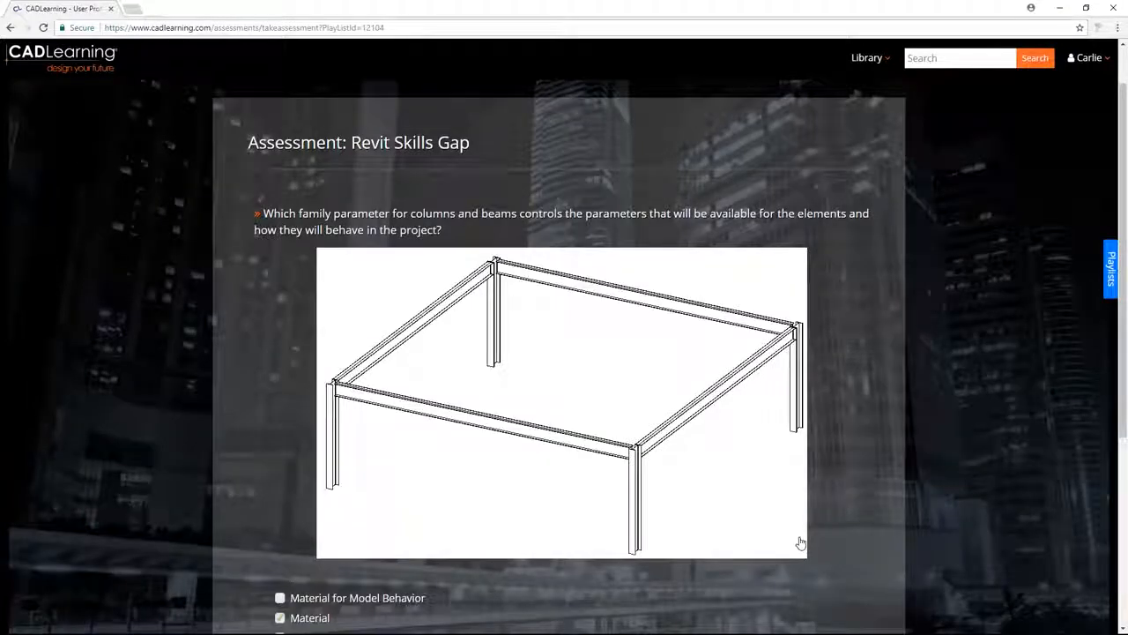
scroll(down, 3)
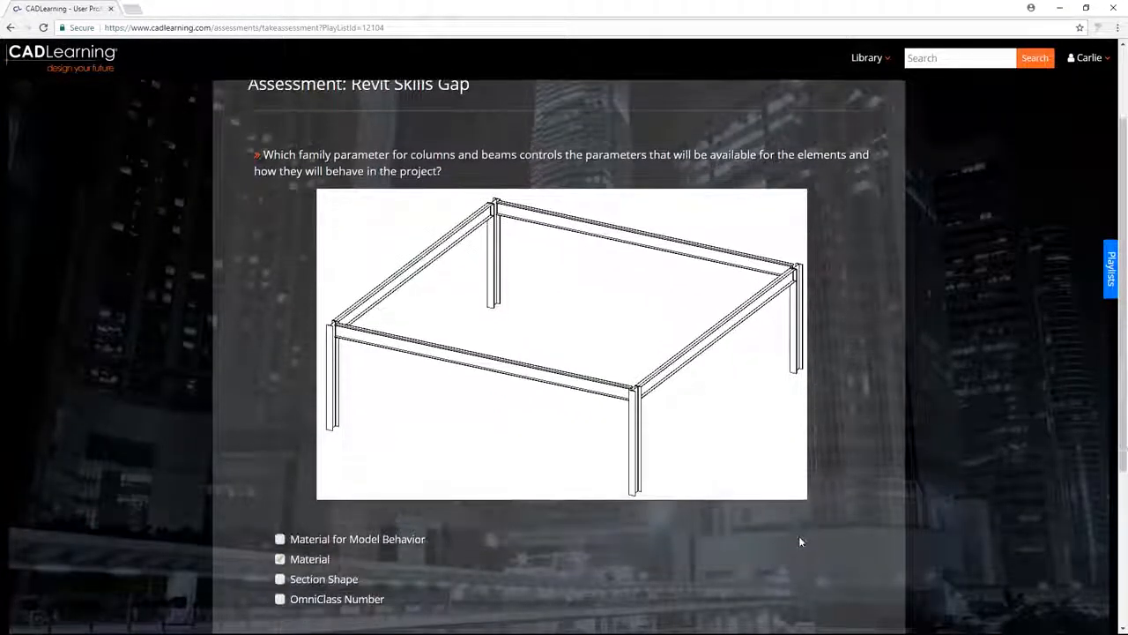
scroll(down, 3)
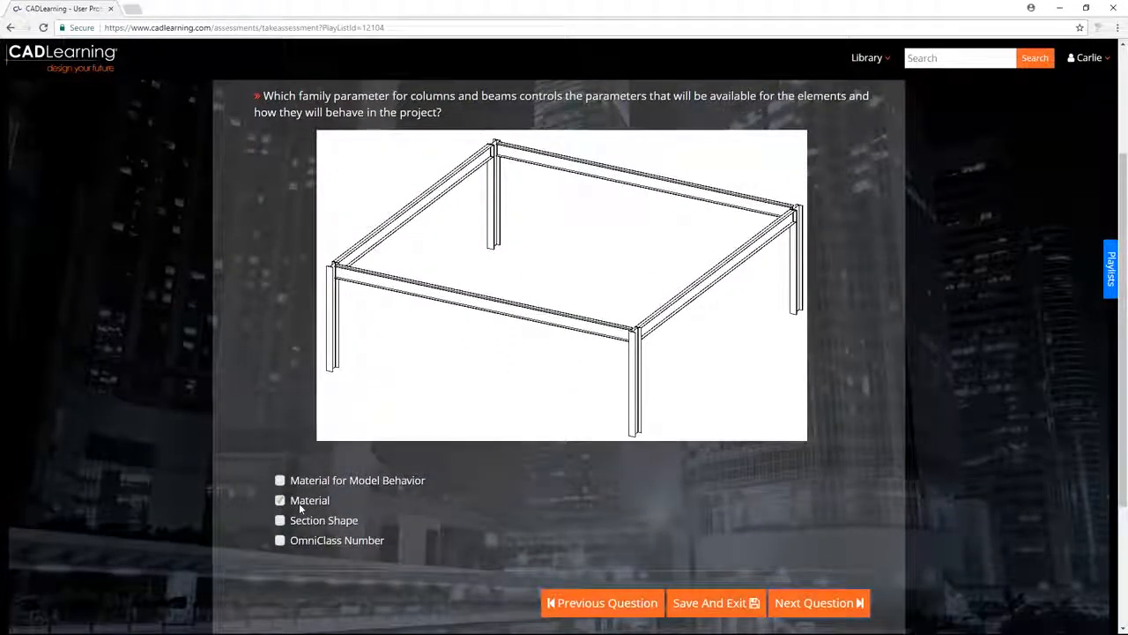
click(818, 601)
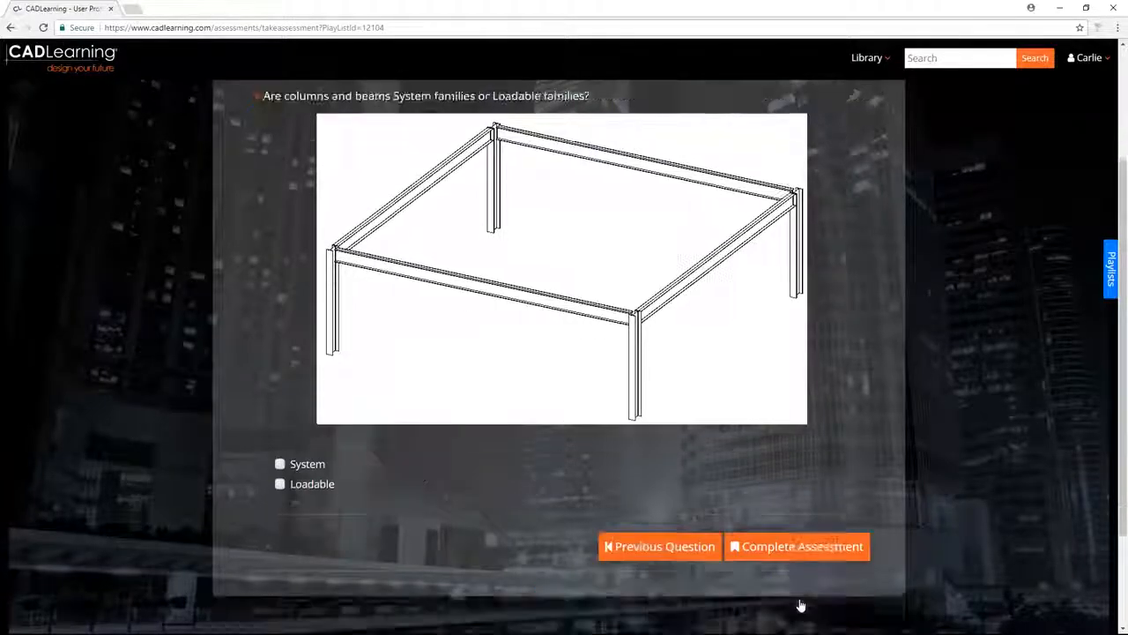
click(796, 546)
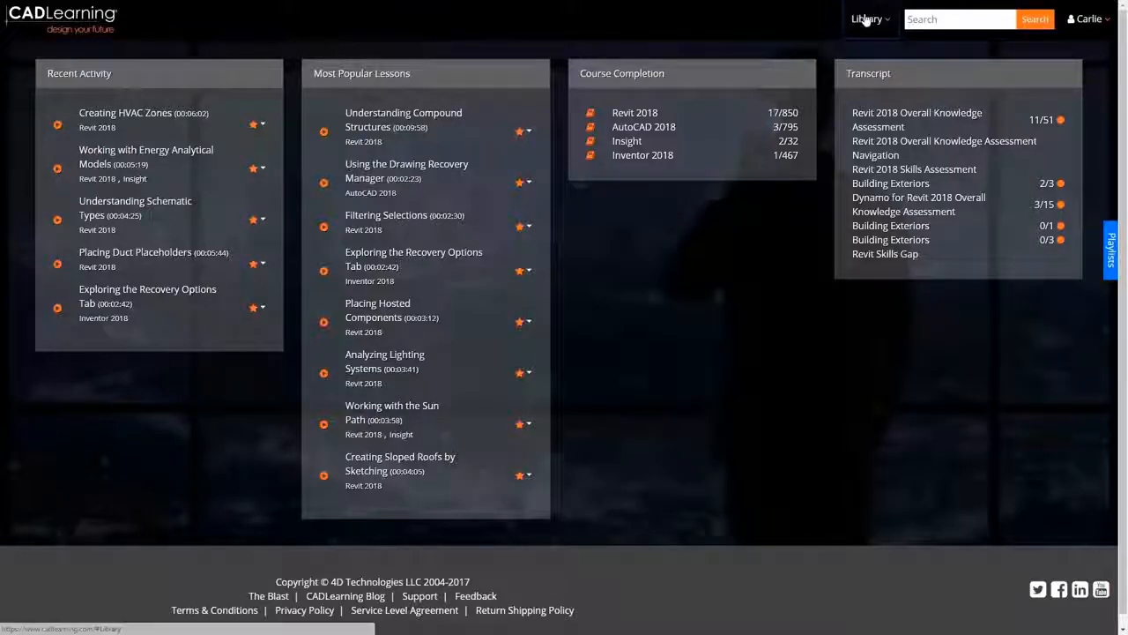
Step: View the Inventor course and product library, then return to the Home dashboard
click(863, 20)
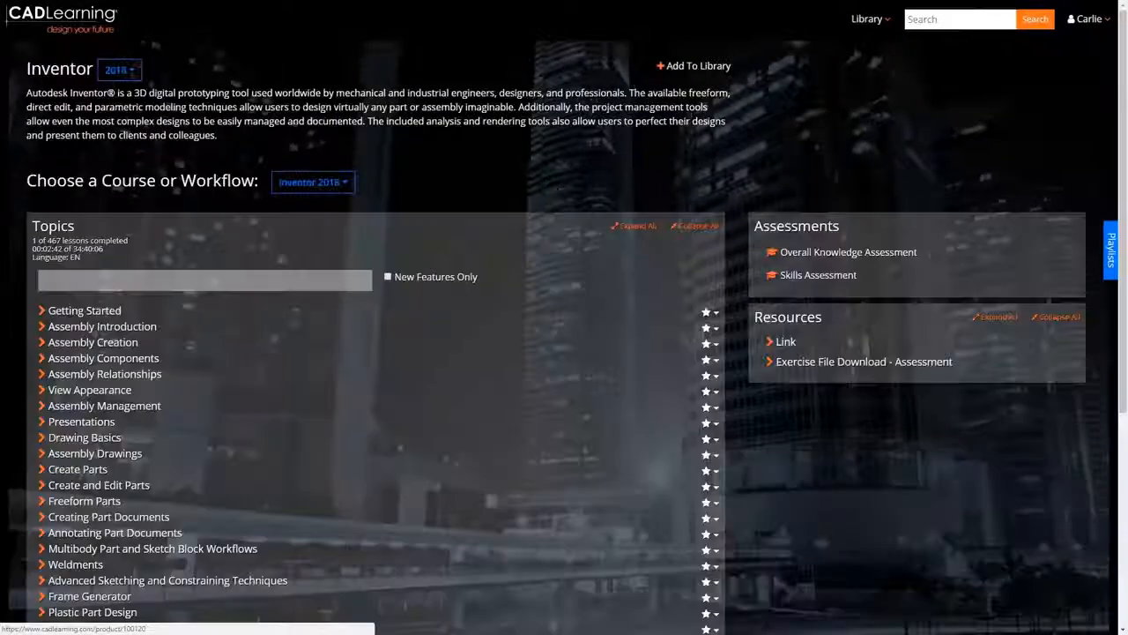
click(698, 65)
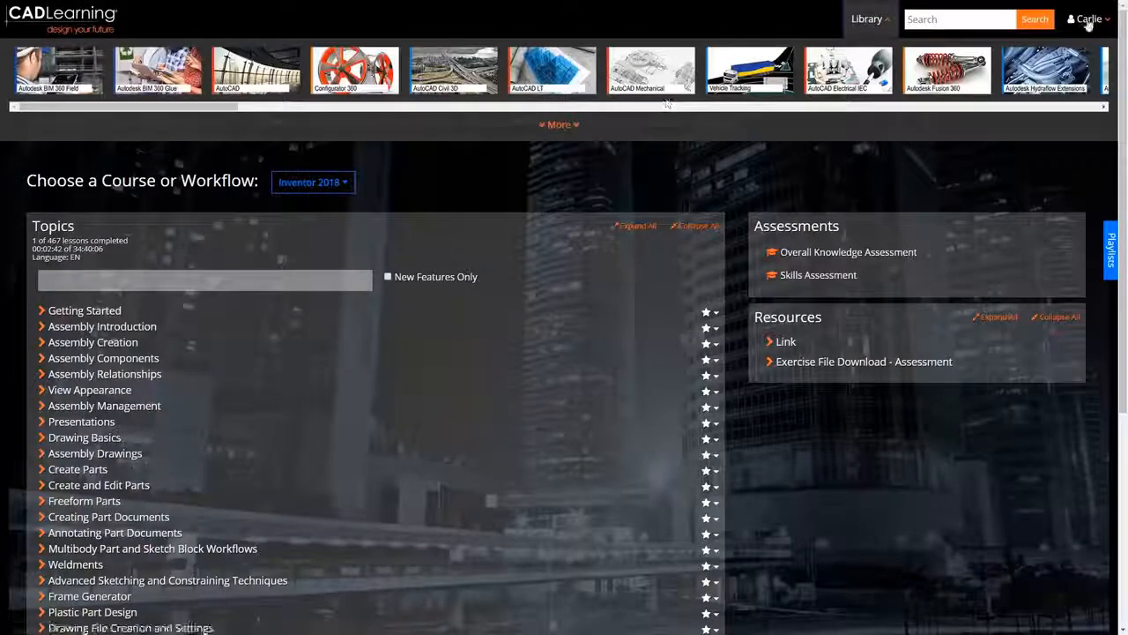
click(1087, 19)
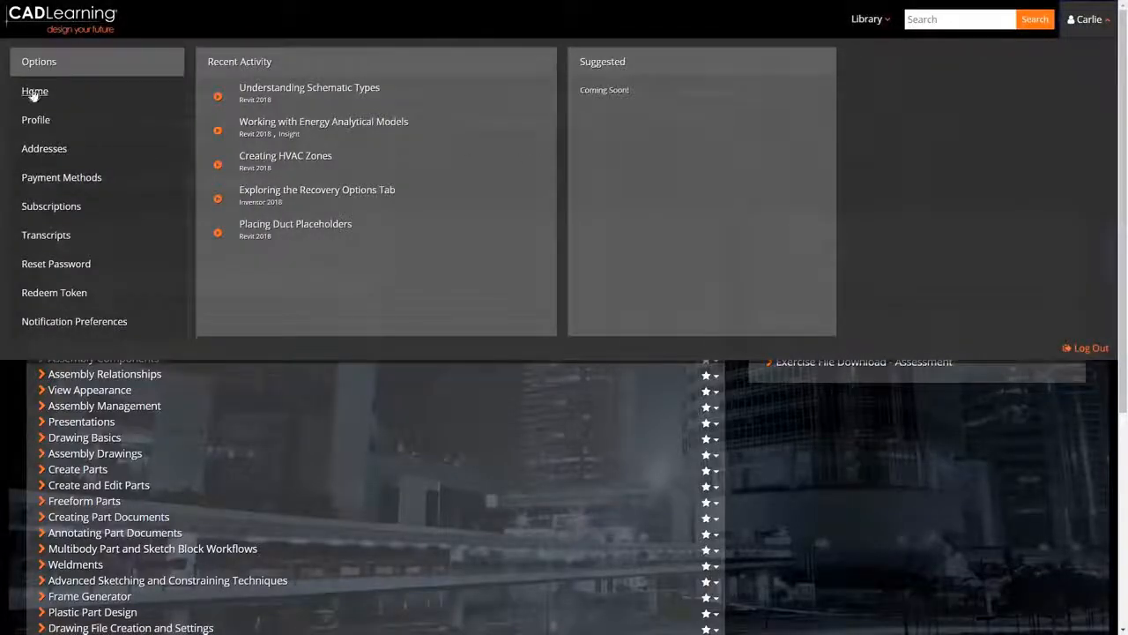
click(34, 91)
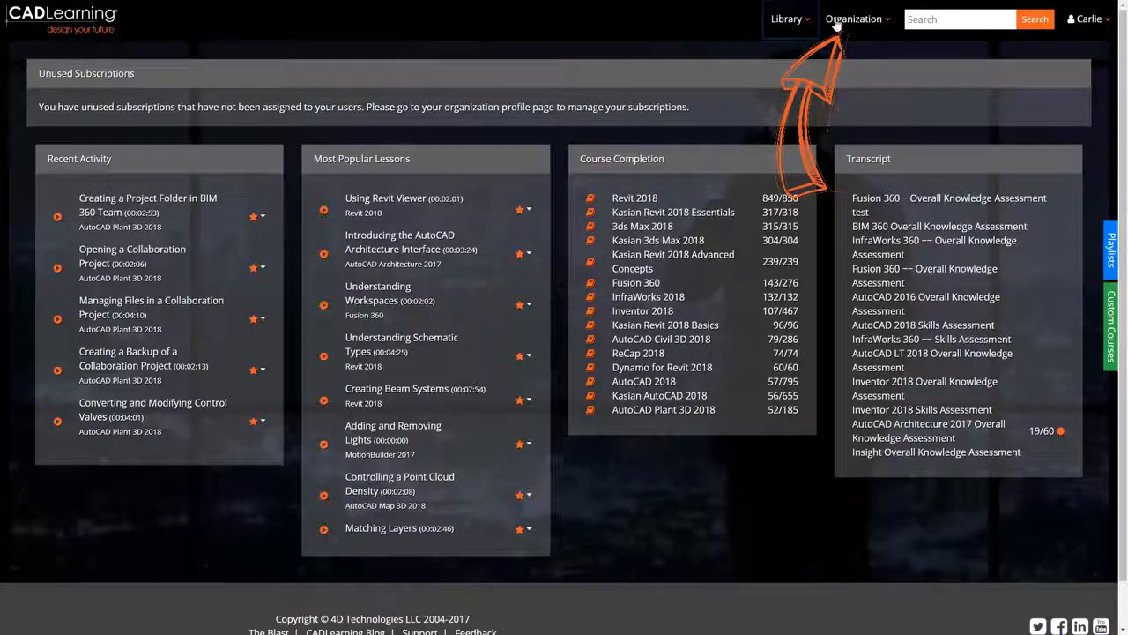
Step: Open the organization's Reports page and scroll through the Available Reports list
click(856, 18)
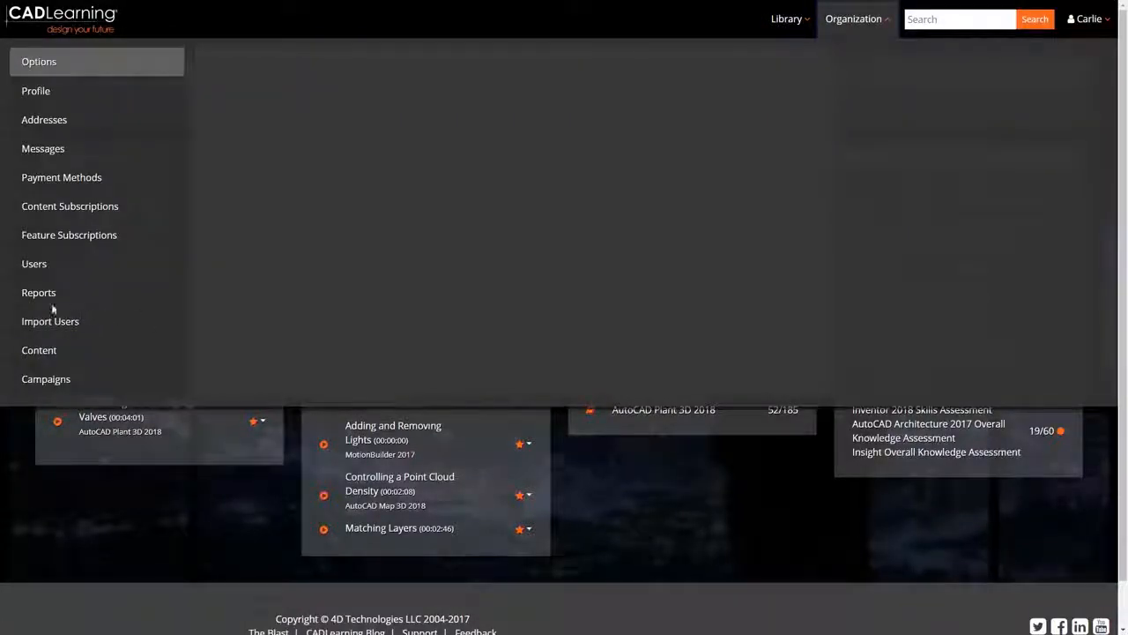
click(39, 291)
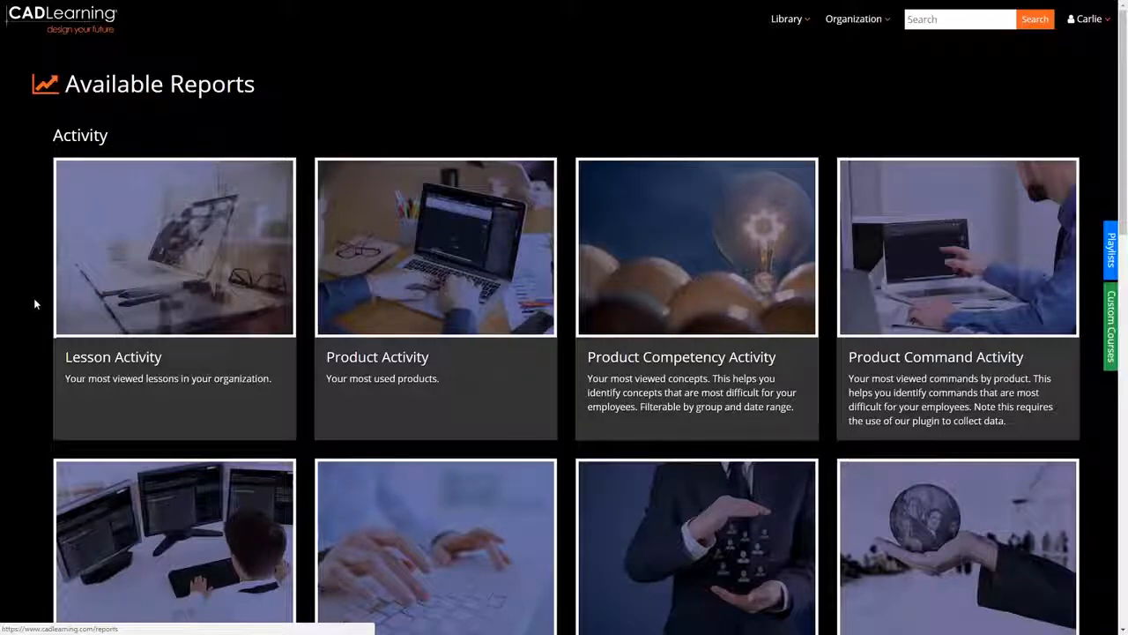
scroll(down, 3)
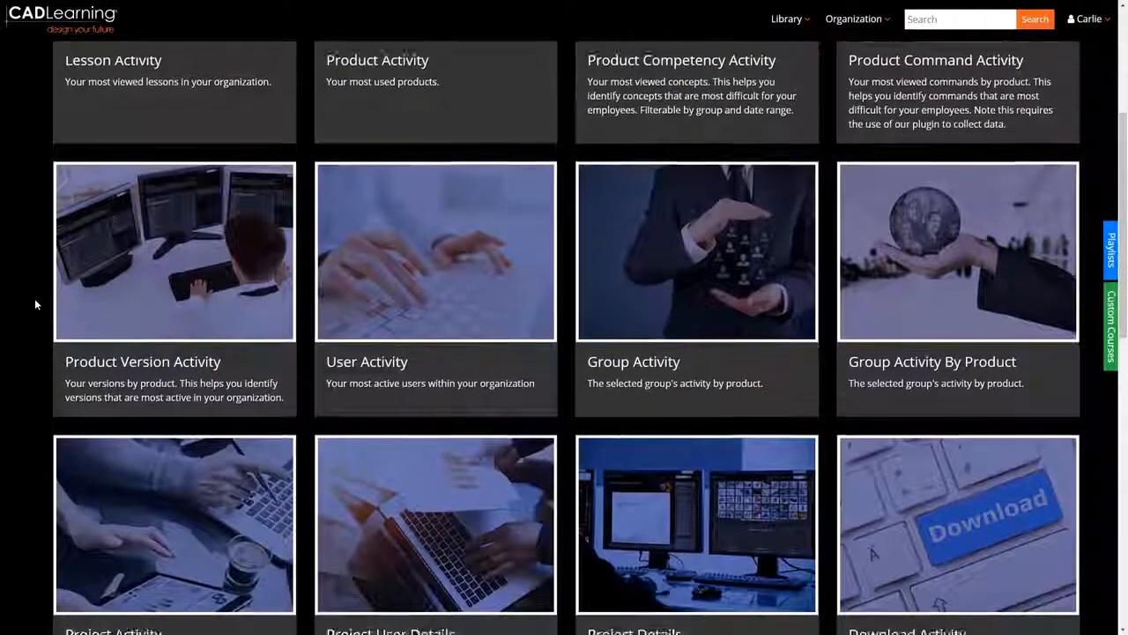
scroll(down, 3)
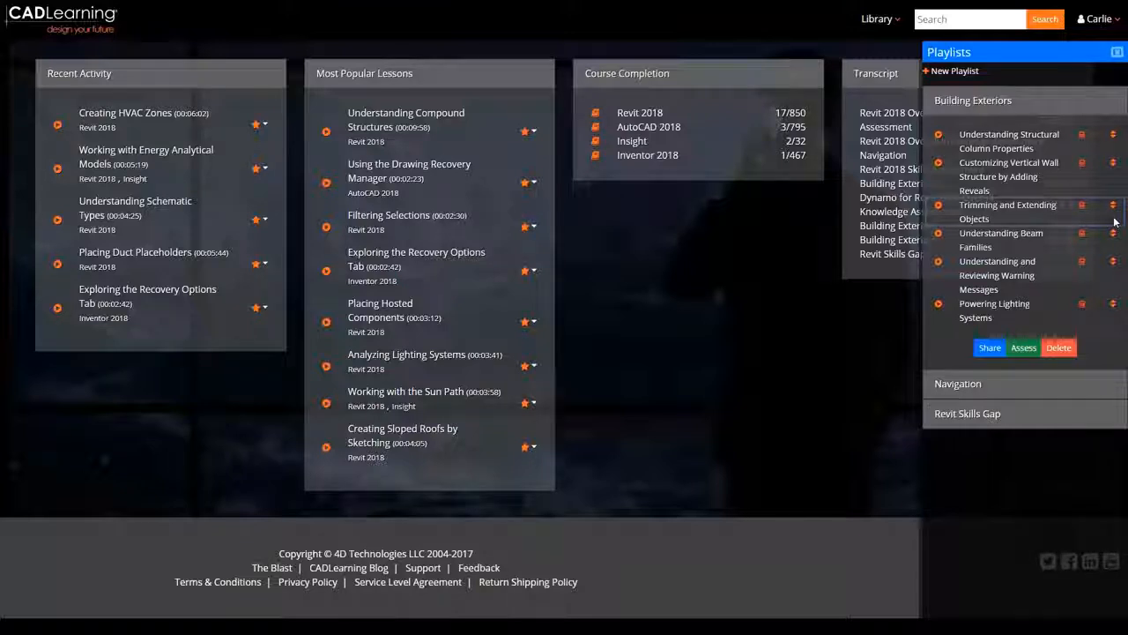
mouse_move(1112, 224)
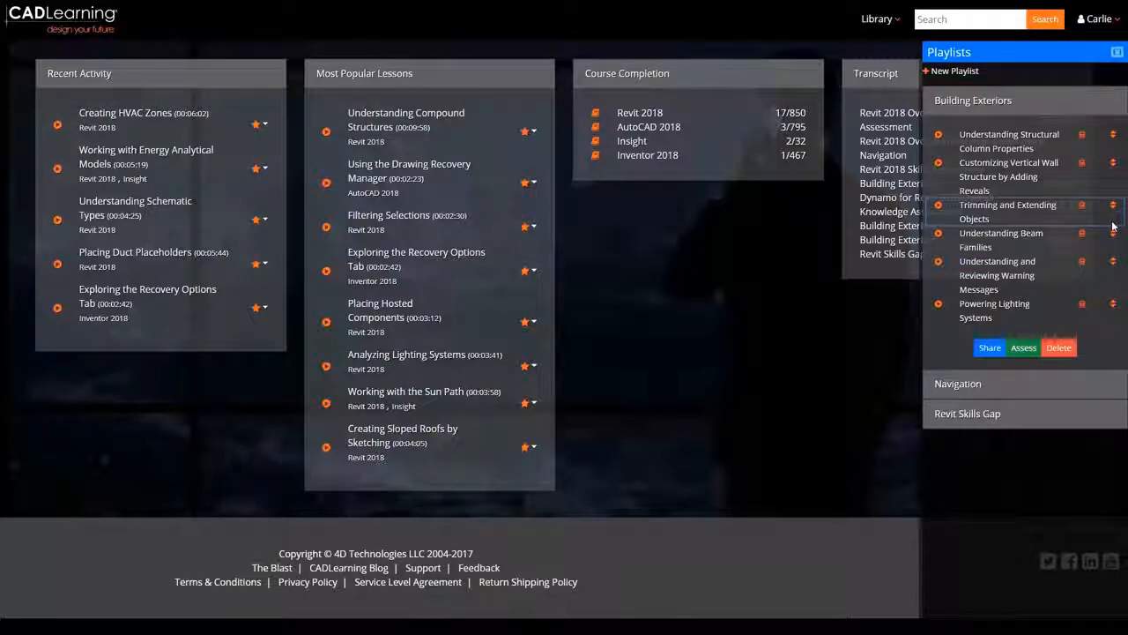
Step: Open the Share Playlist dialog for Building Exteriors, then cancel without inviting anyone
click(989, 348)
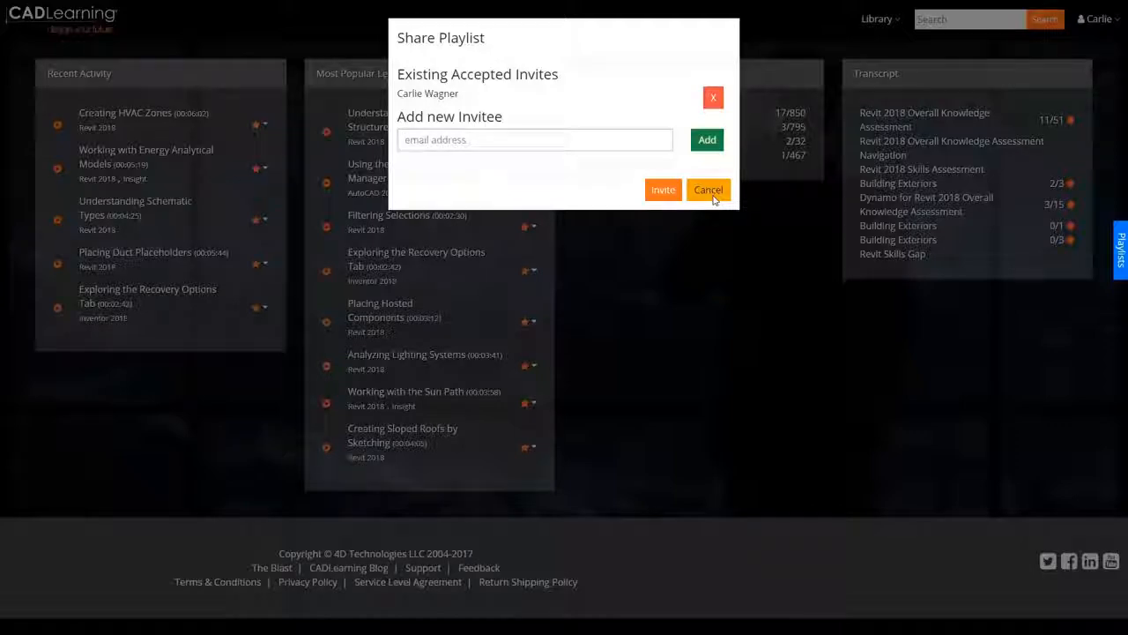
click(708, 189)
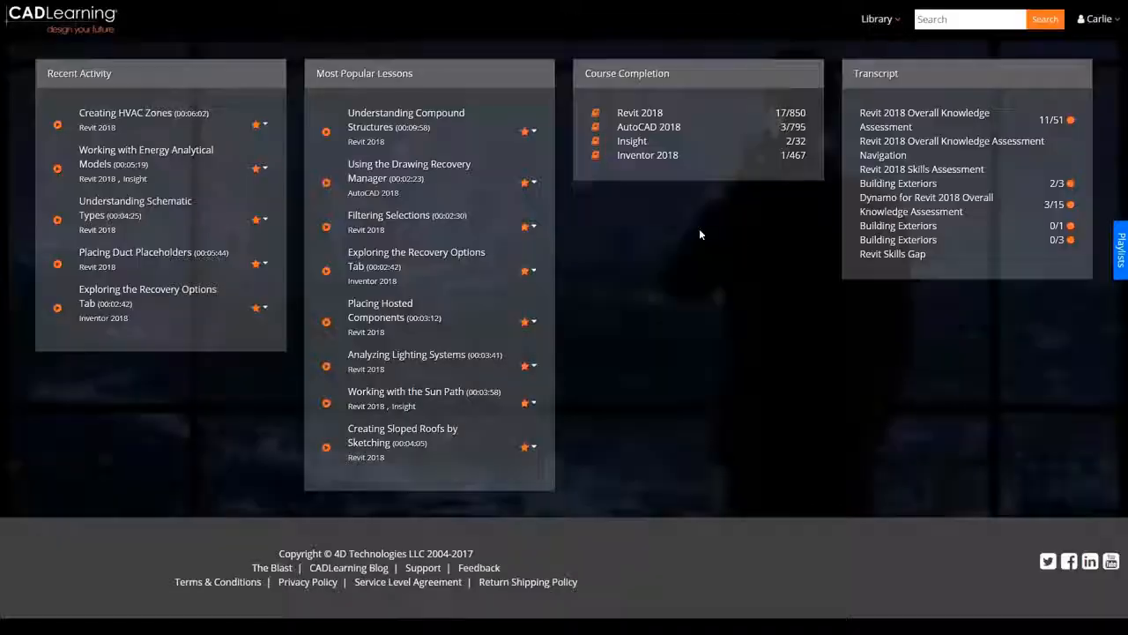